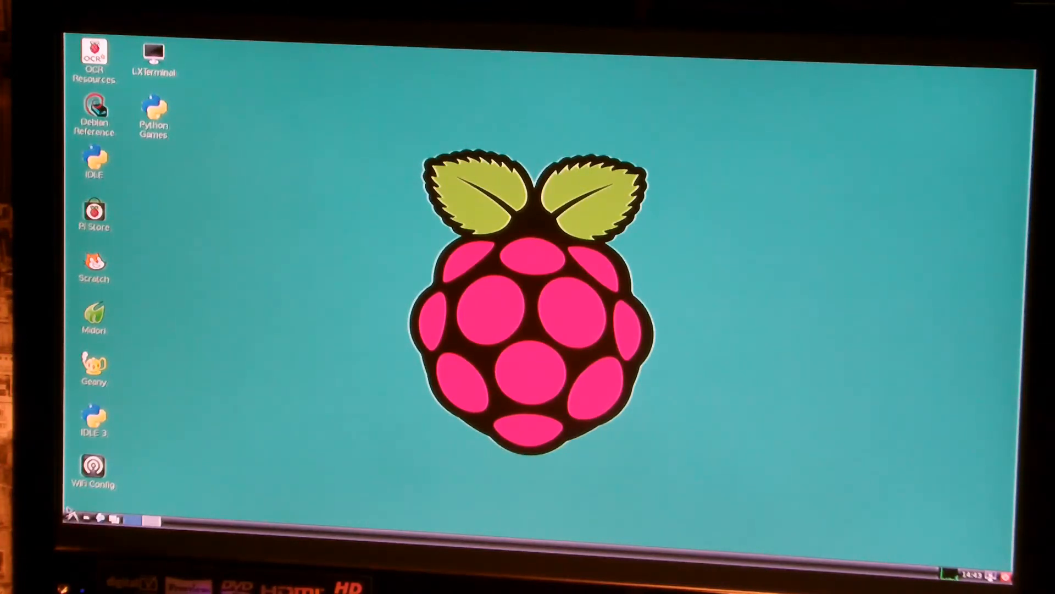
Expand the start menu and browse categories such as Programming and System Tools.
left_click(71, 515)
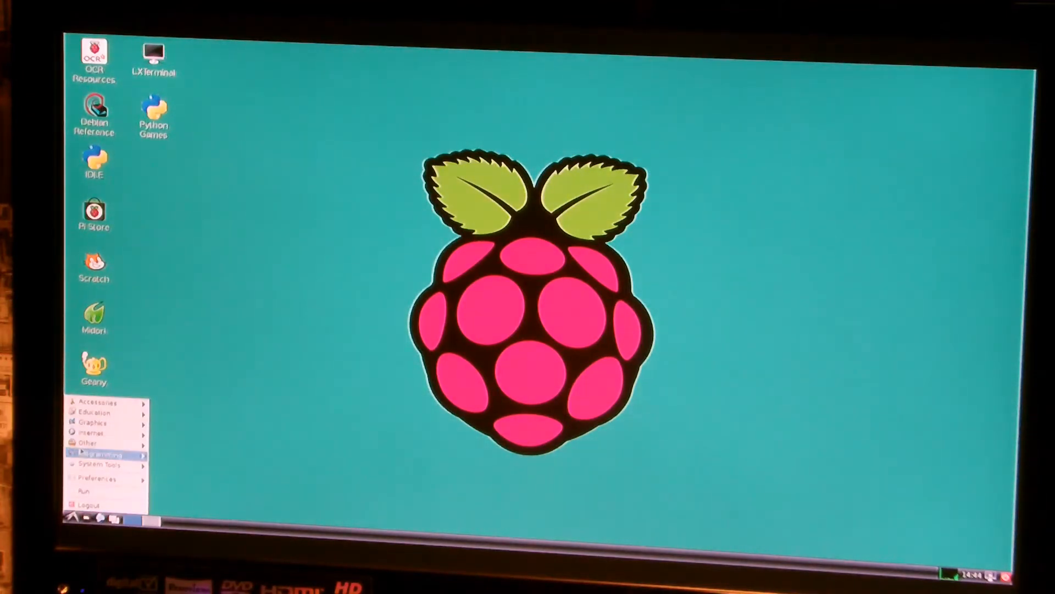
left_click(91, 442)
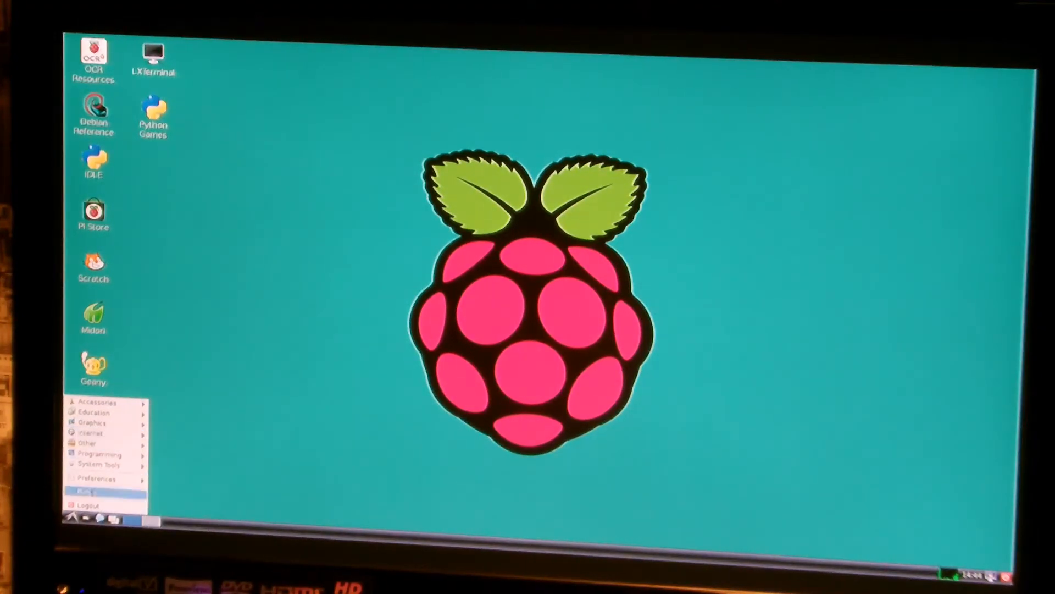
mouse_move(88, 432)
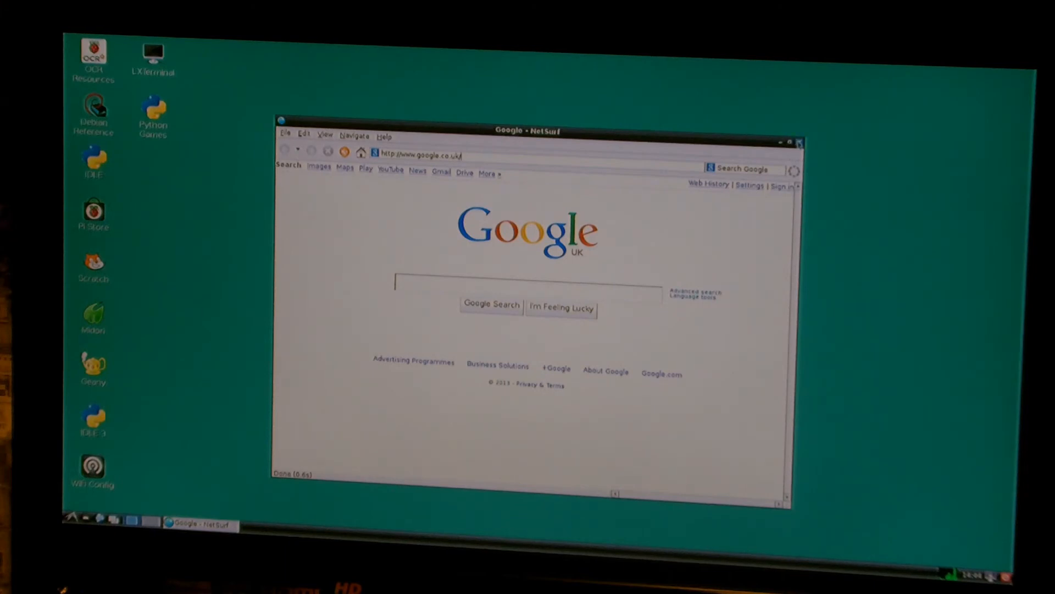
Close the NetSurf window showing the Google UK homepage.
left_click(798, 142)
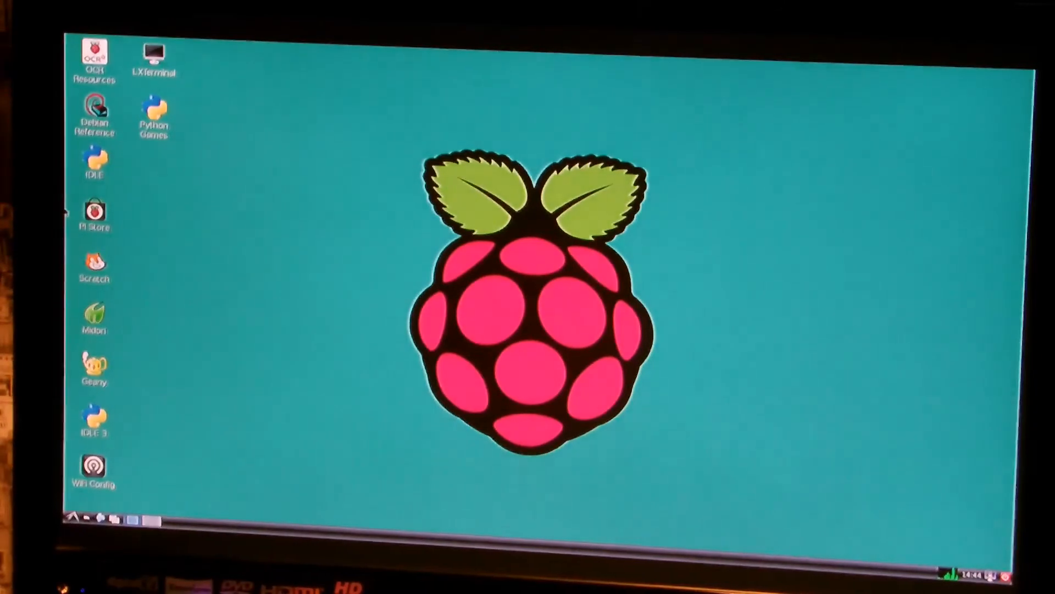
Launch Pi Store from its desktop shortcut, view the Explore catalogue, then close it.
left_click(94, 213)
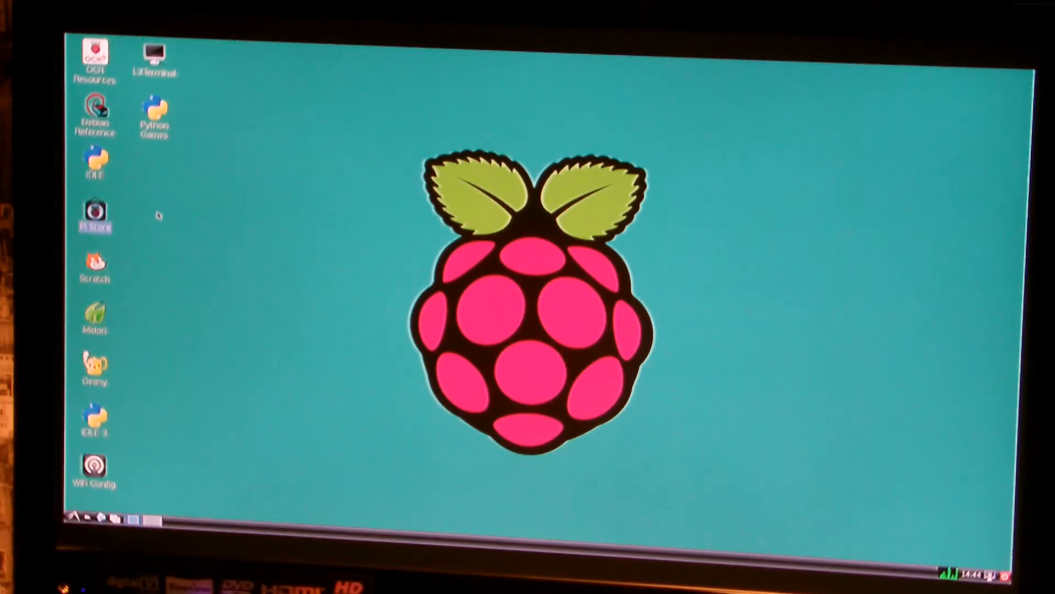
double_click(95, 212)
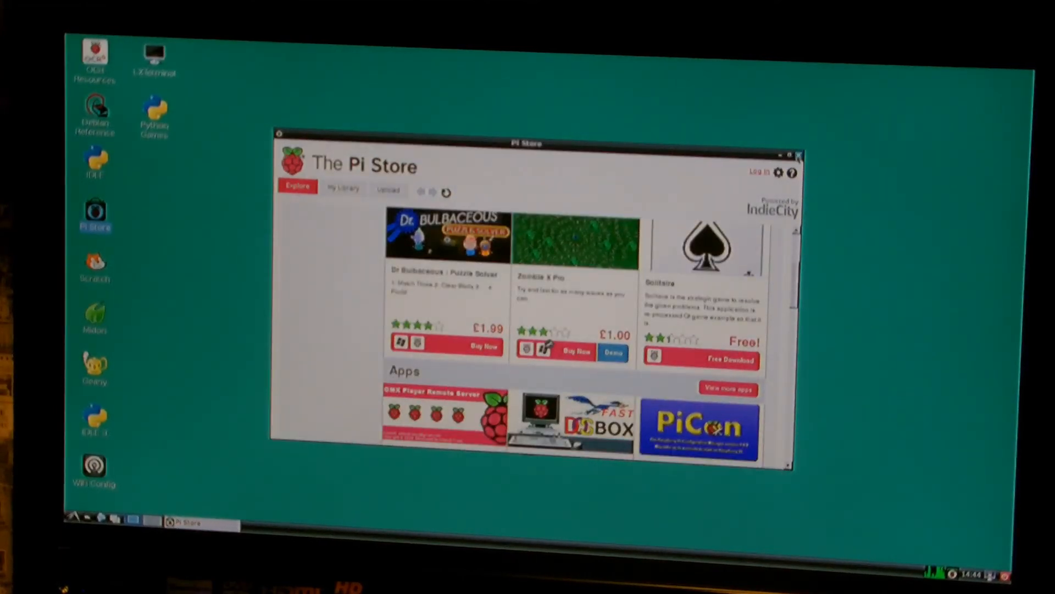
left_click(796, 155)
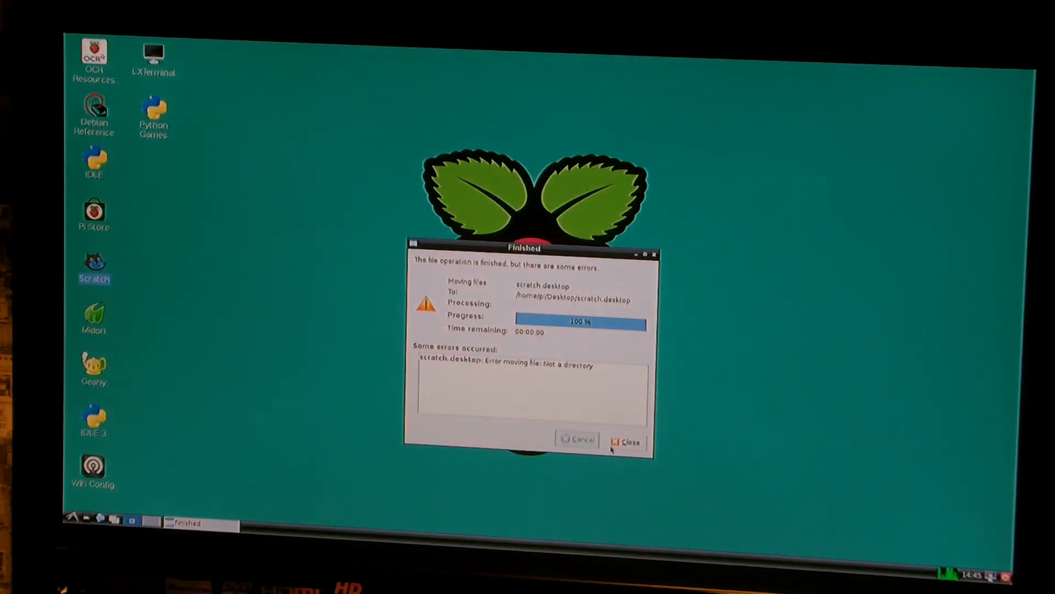
Dismiss the scratch.desktop move-error dialog and launch Scratch via its shortcut's context menu.
left_click(625, 442)
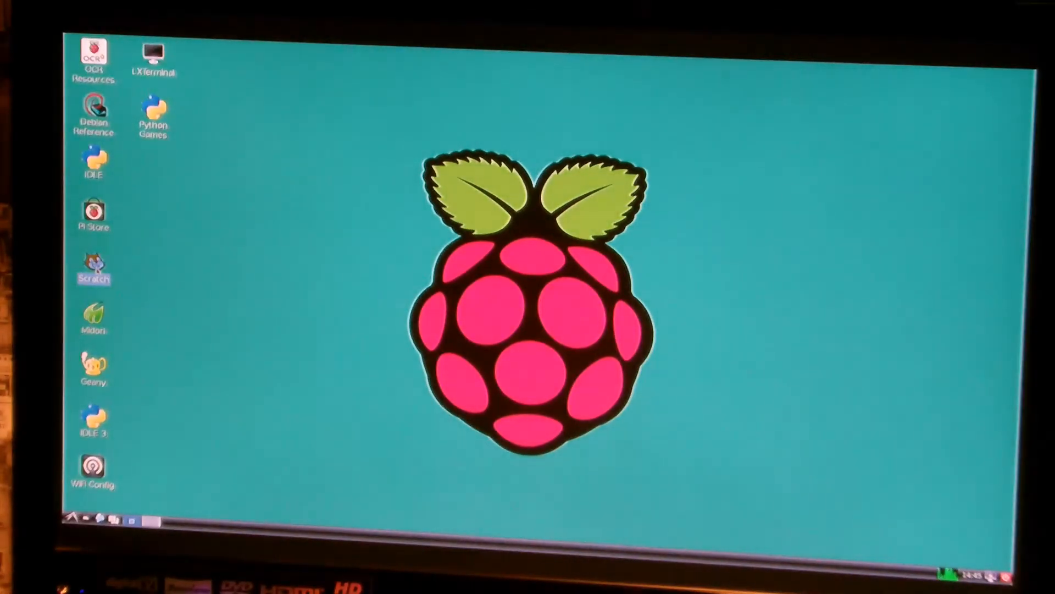
right_click(92, 266)
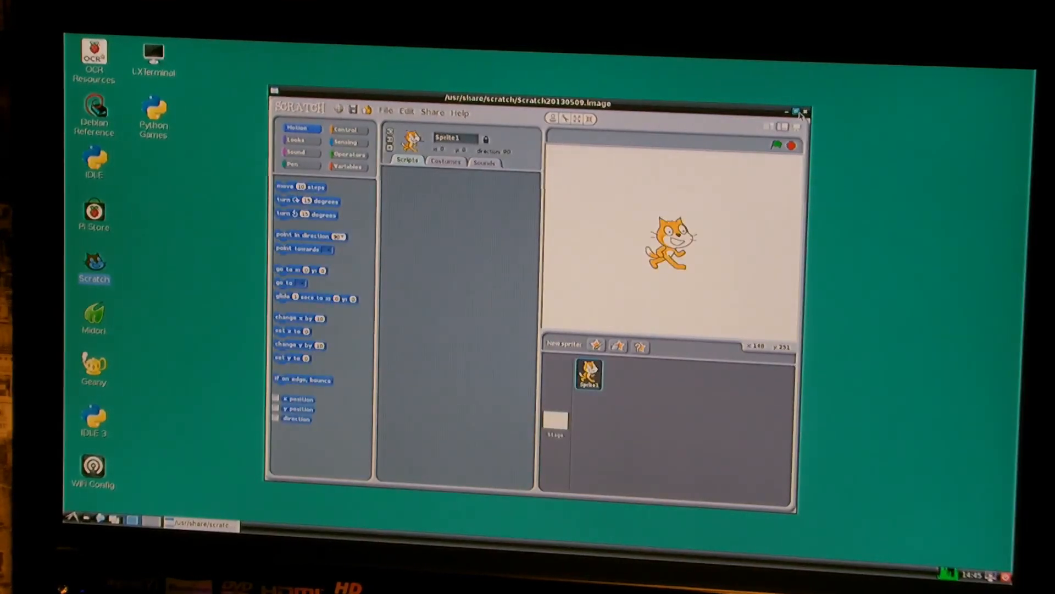
Close the Scratch window with the new cat-sprite project.
left_click(796, 111)
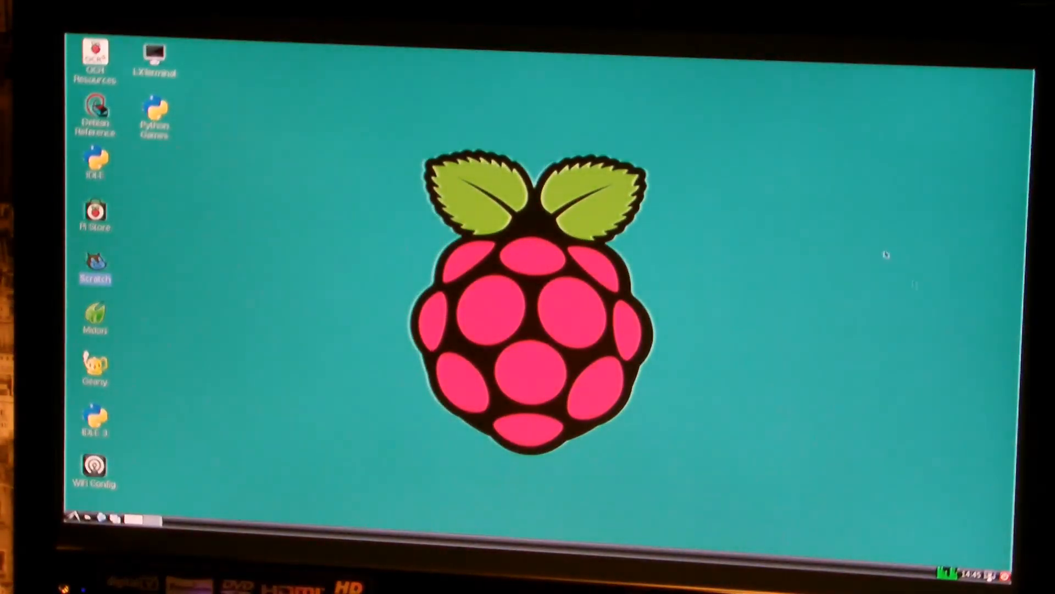
mouse_move(329, 491)
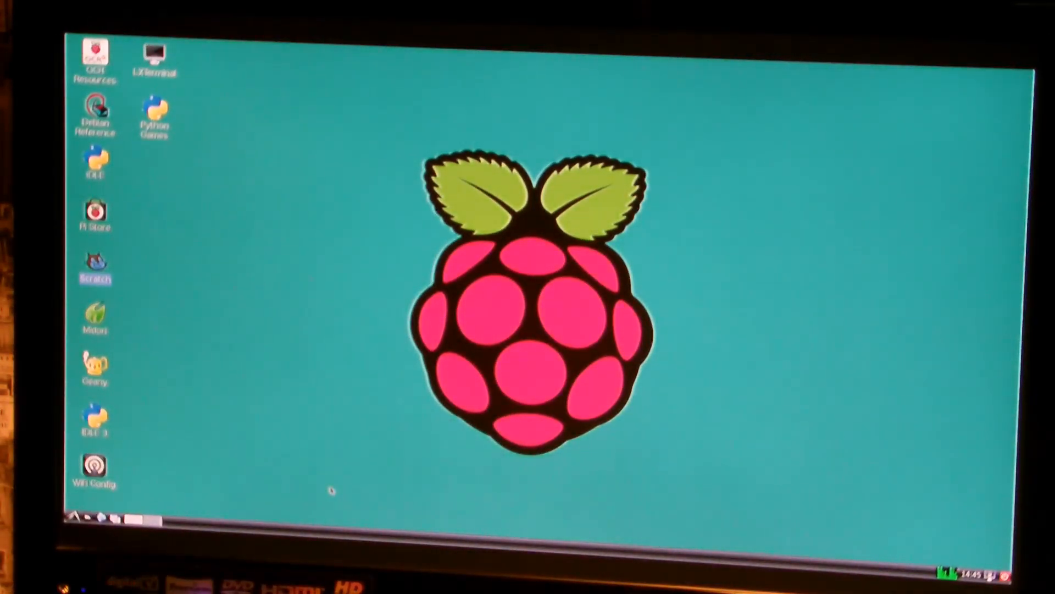
mouse_move(679, 513)
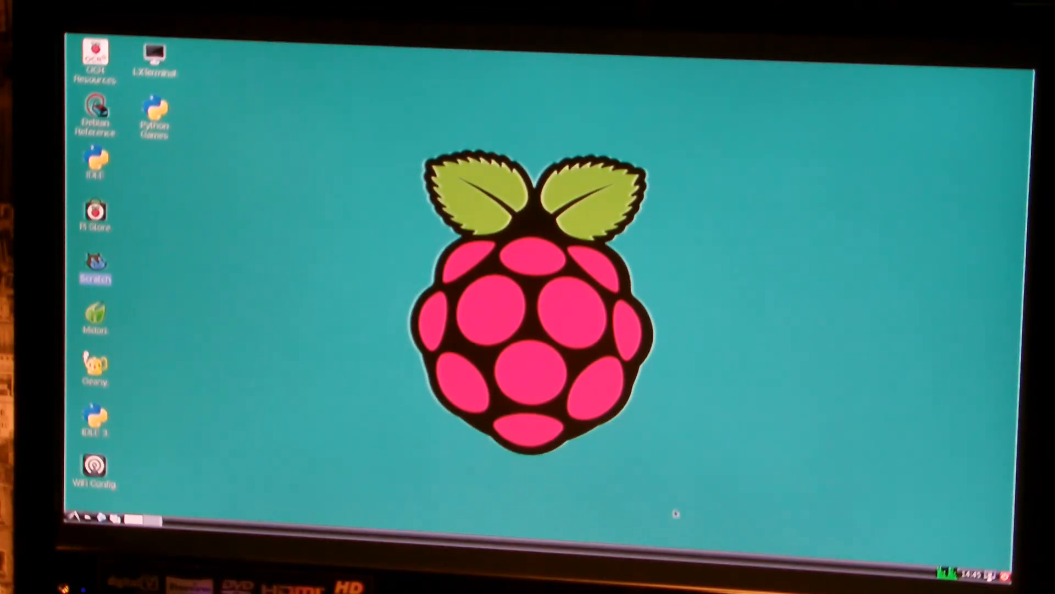